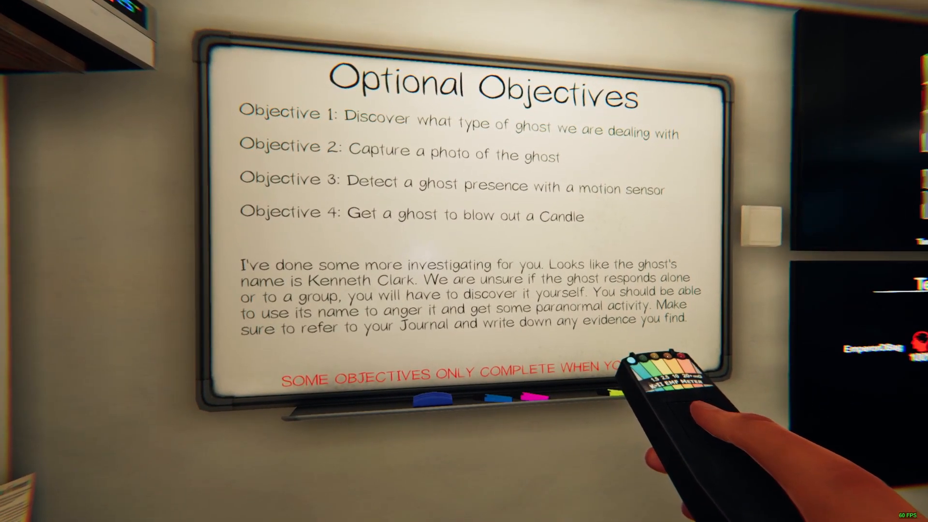
pyautogui.moveTo(464, 261)
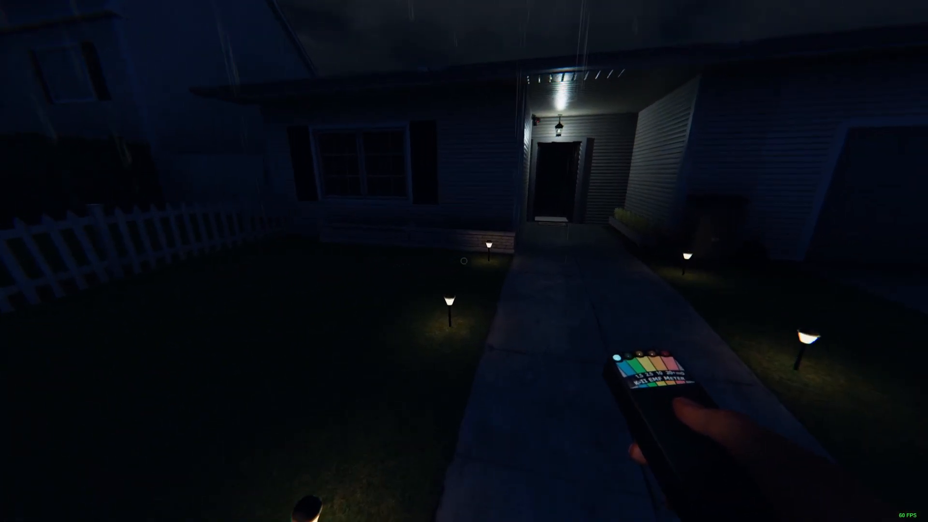
pyautogui.press('w')
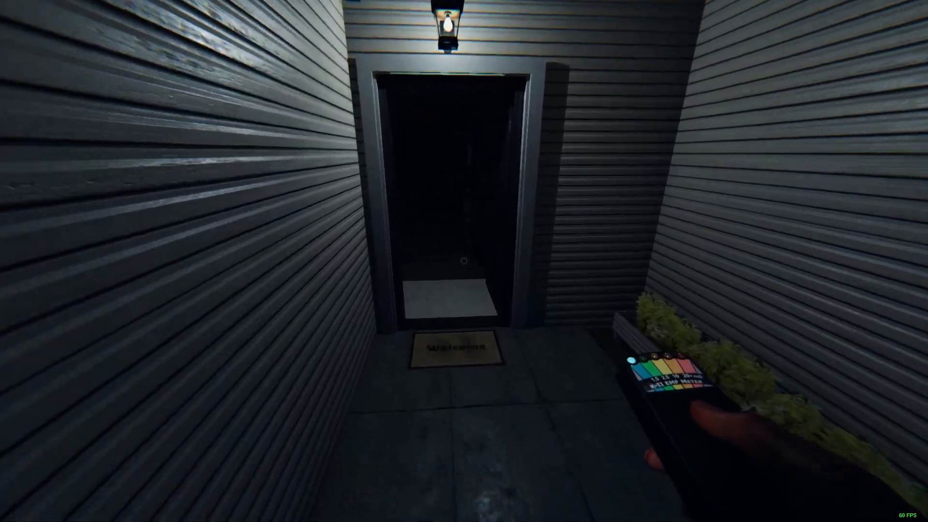
pyautogui.press('w')
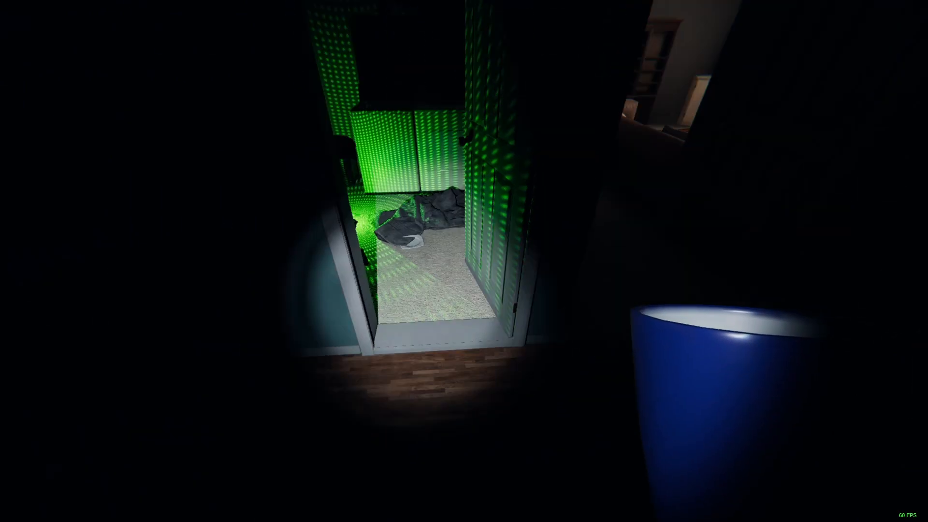
pyautogui.moveTo(464, 262)
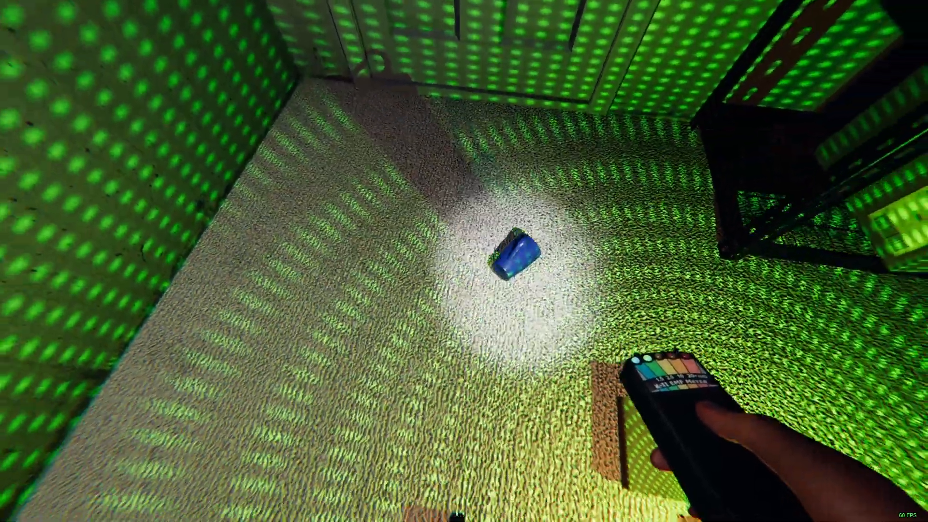
pyautogui.moveTo(464, 261)
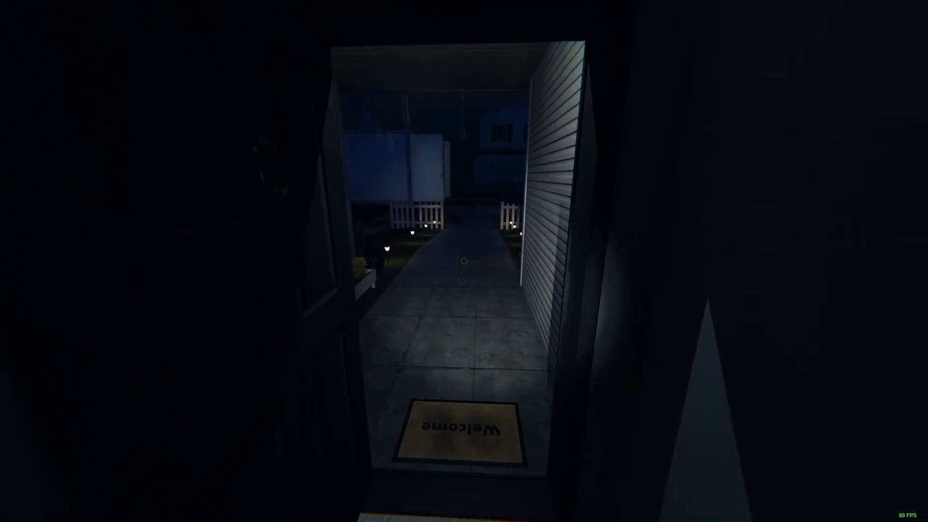
pyautogui.press('w')
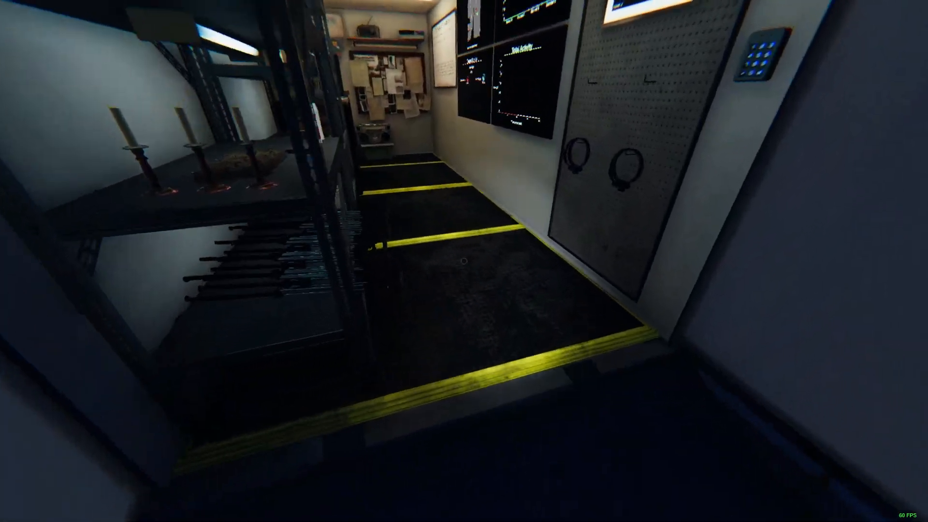
pyautogui.moveTo(465, 261)
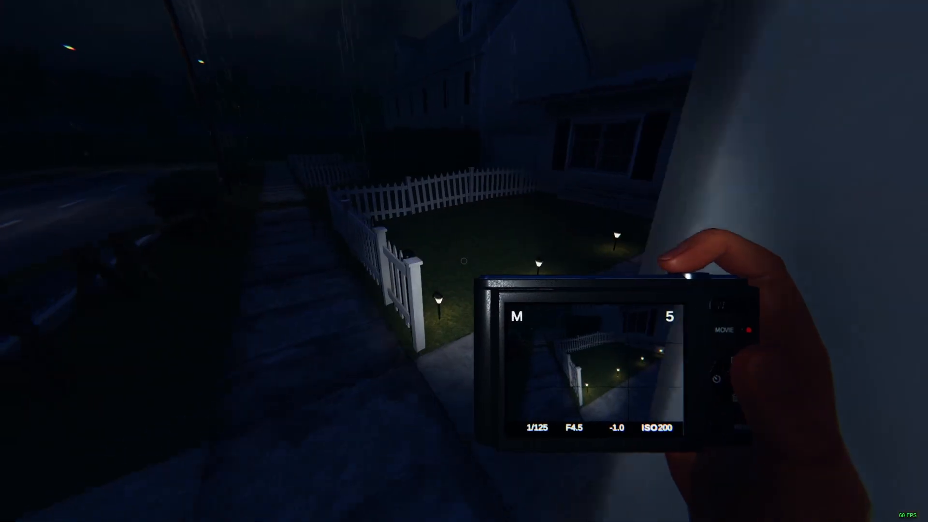
pyautogui.moveTo(464, 261)
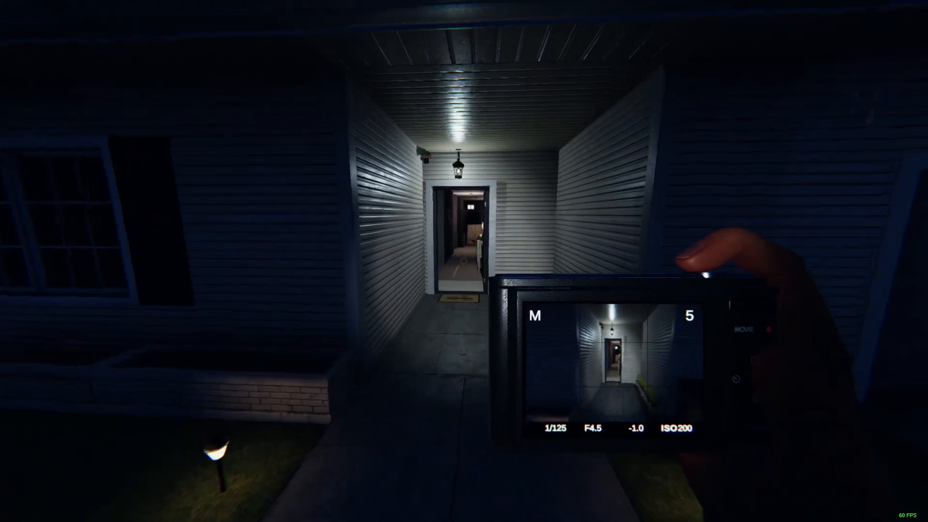
pyautogui.press('w')
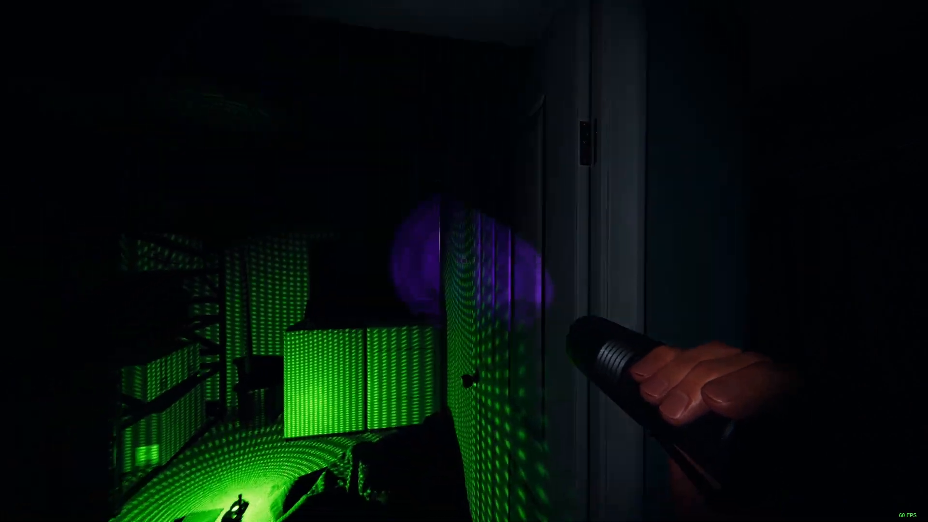
pyautogui.moveTo(465, 261)
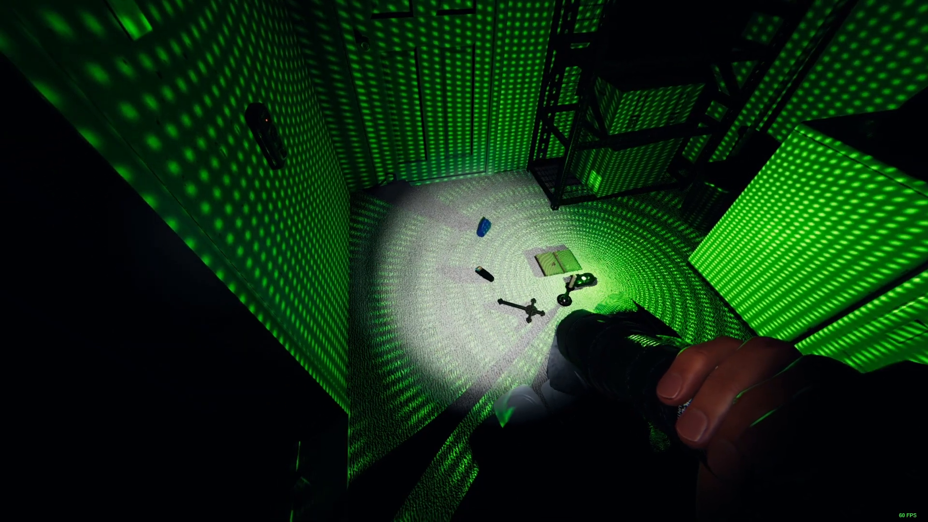
pyautogui.moveTo(464, 261)
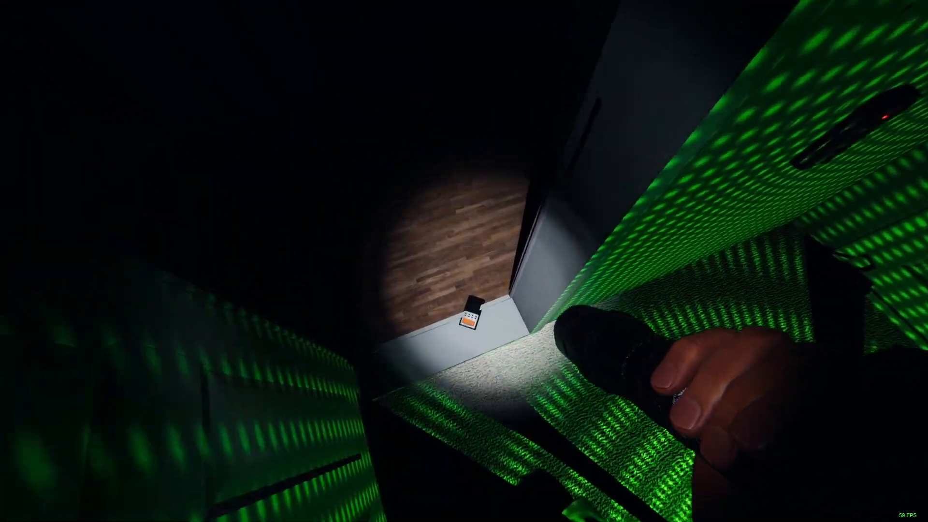
pyautogui.moveTo(464, 261)
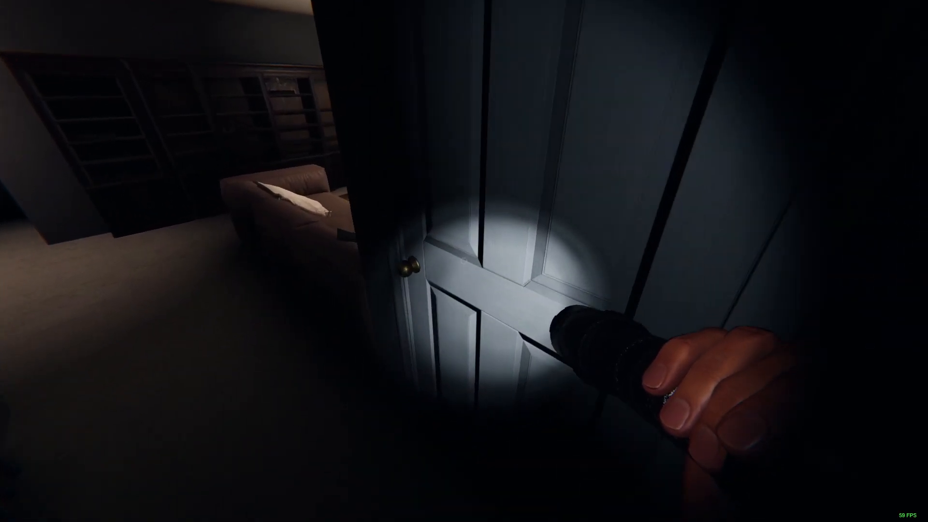
pyautogui.moveTo(465, 261)
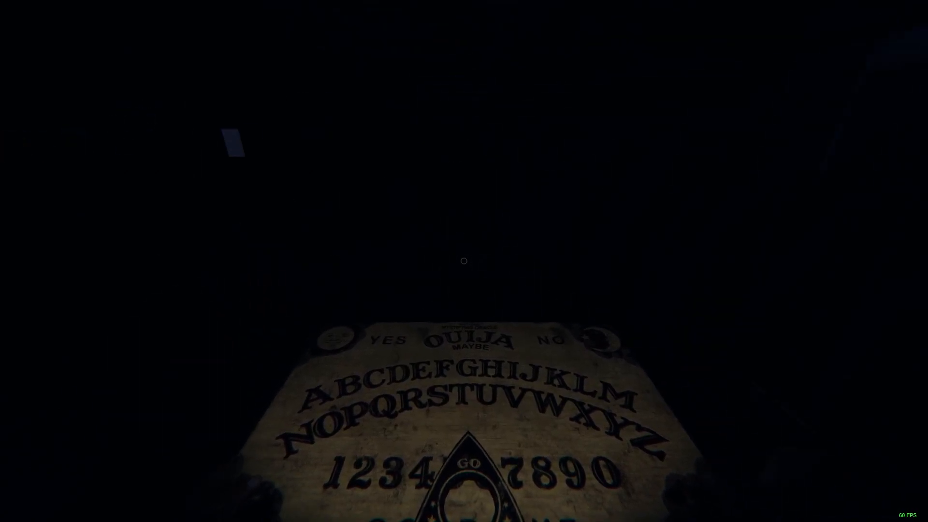
pyautogui.press('Escape')
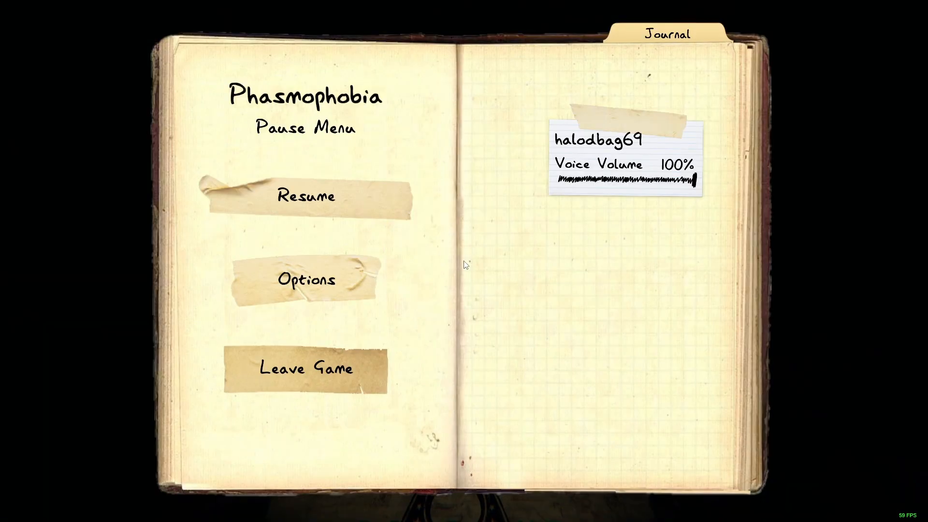
pyautogui.click(305, 196)
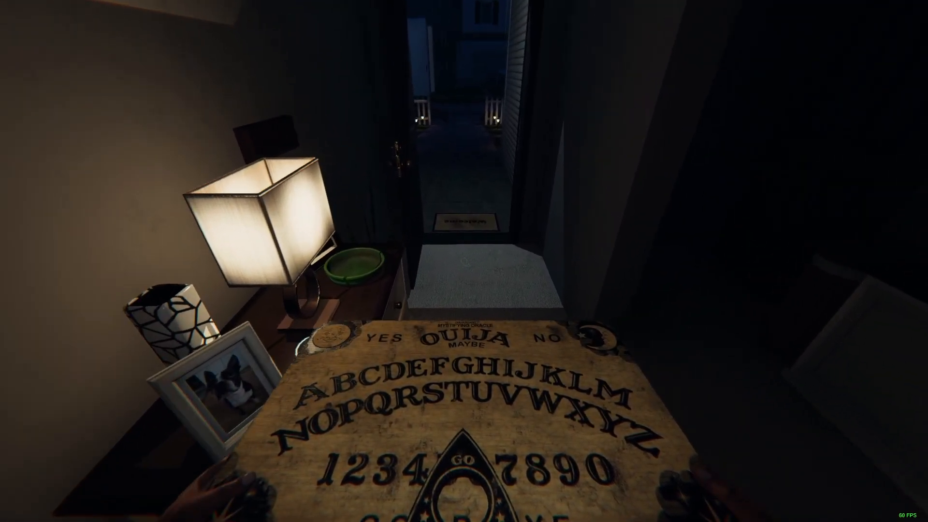
pyautogui.moveTo(464, 261)
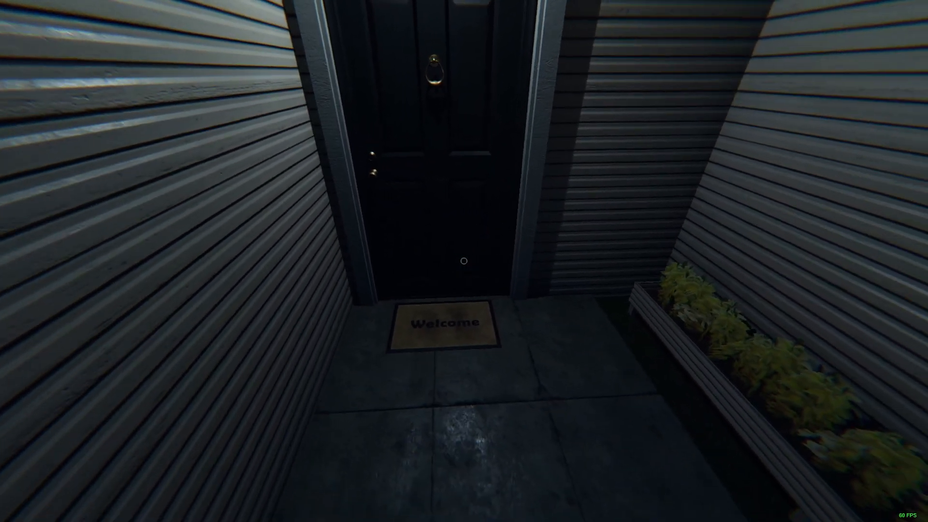
pyautogui.click(464, 260)
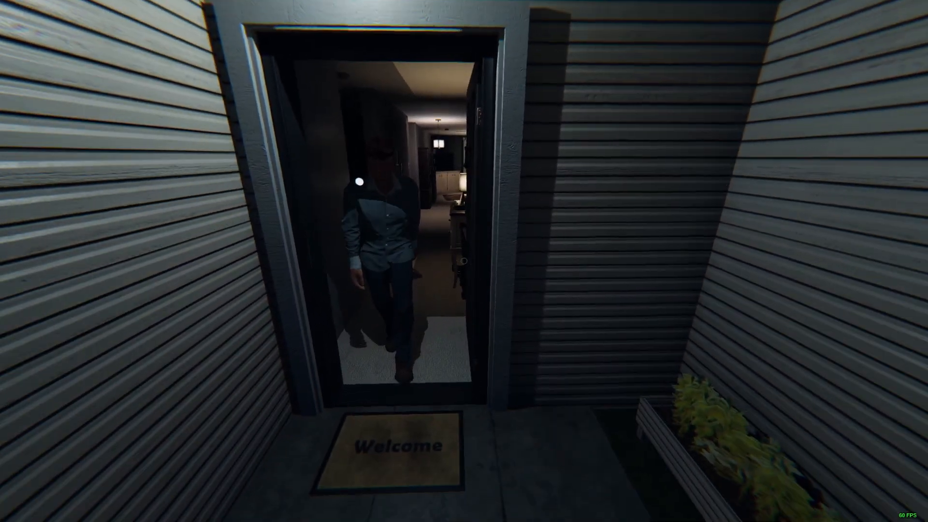
pyautogui.moveTo(464, 261)
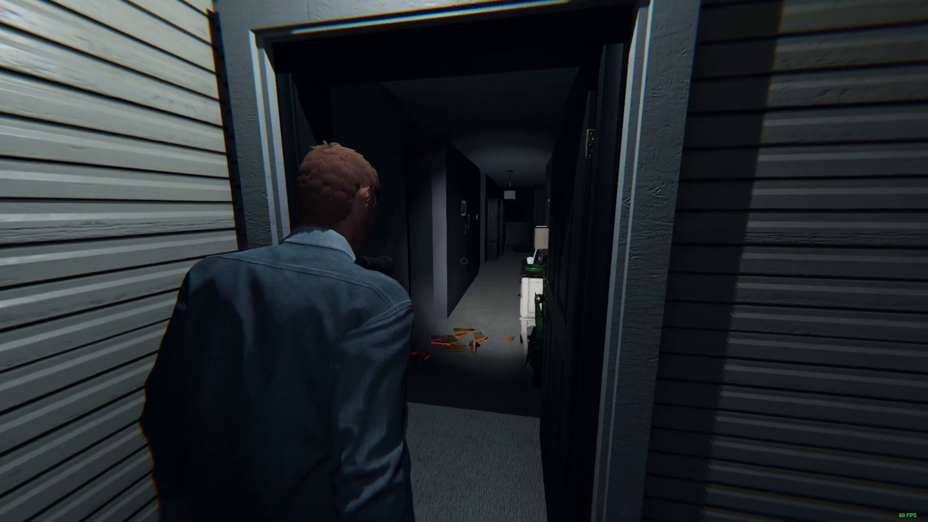
pyautogui.press('w')
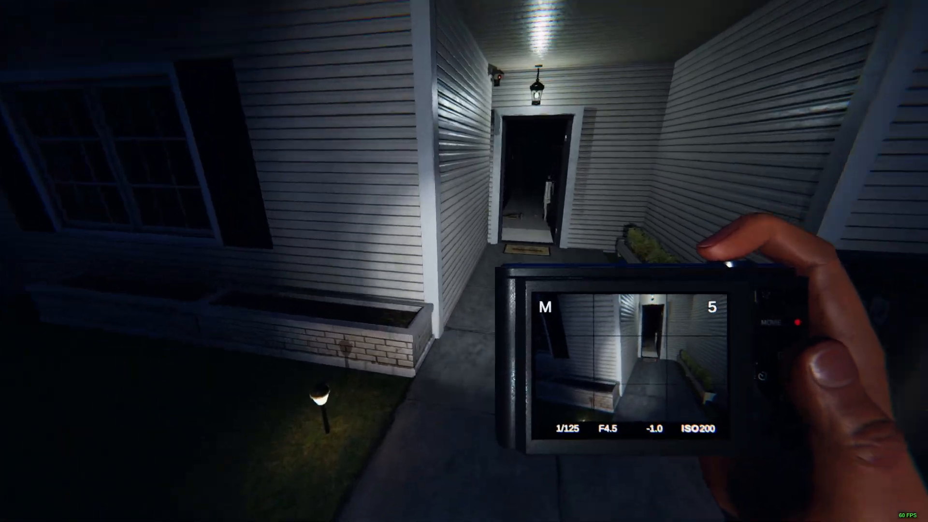
pyautogui.moveTo(464, 261)
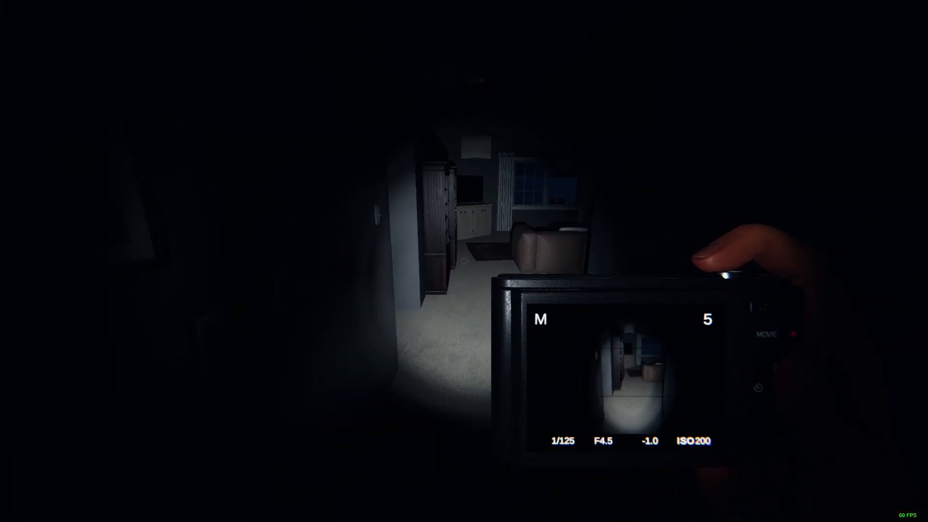
pyautogui.moveTo(464, 261)
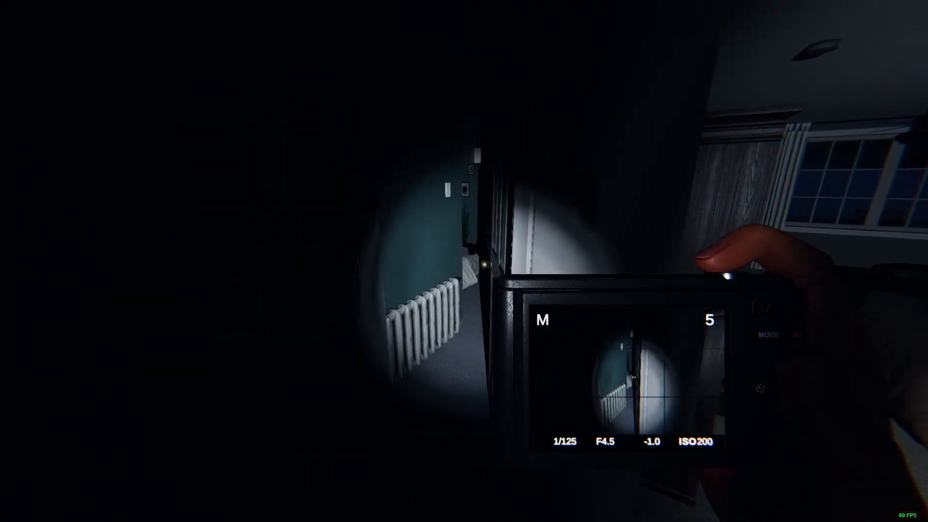
pyautogui.moveTo(464, 261)
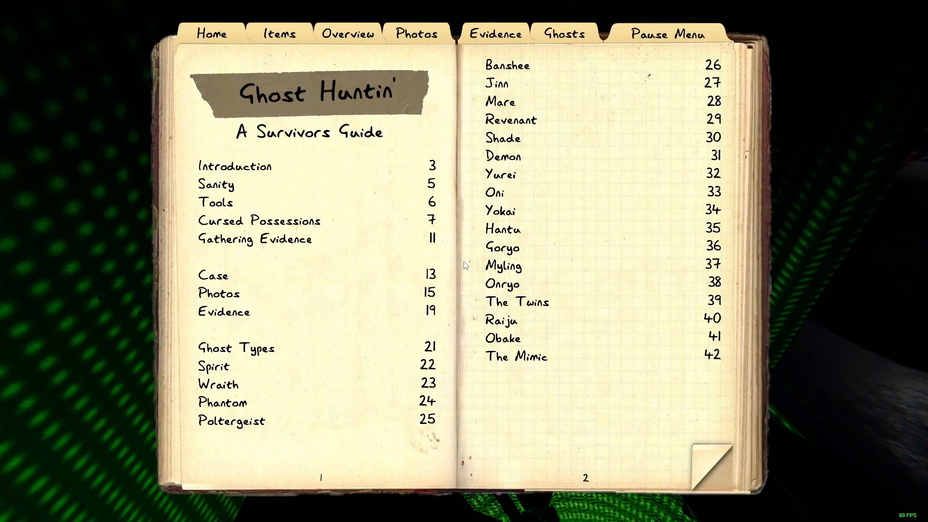
pyautogui.click(416, 33)
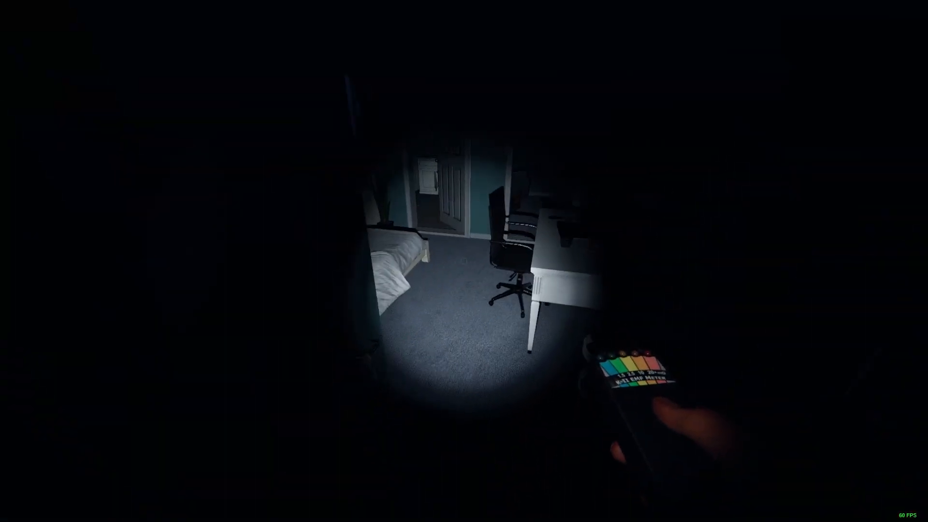
pyautogui.moveTo(464, 261)
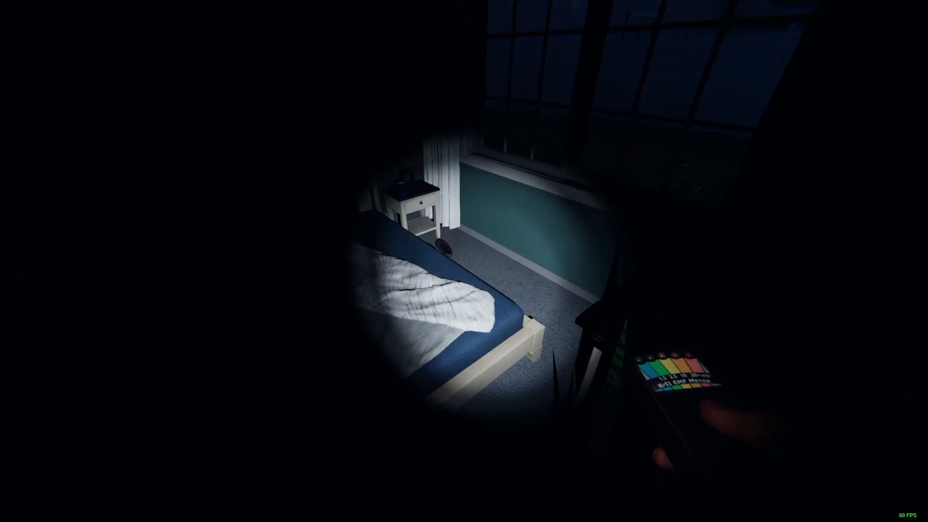
pyautogui.moveTo(464, 261)
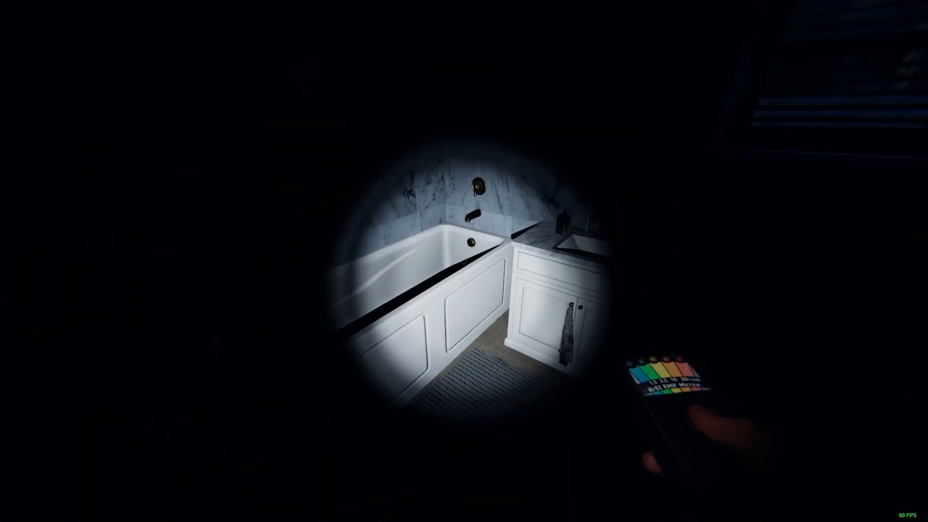
pyautogui.moveTo(464, 261)
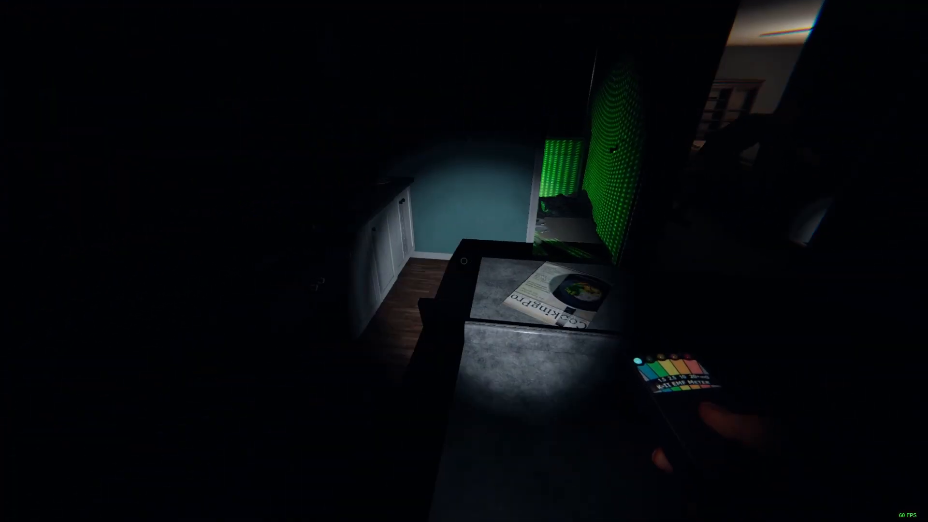
pyautogui.moveTo(464, 262)
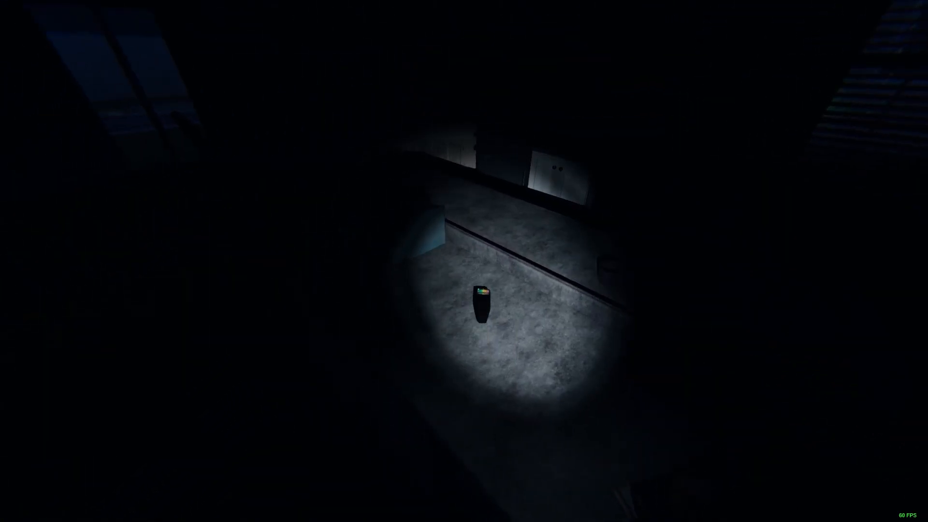
pyautogui.moveTo(464, 261)
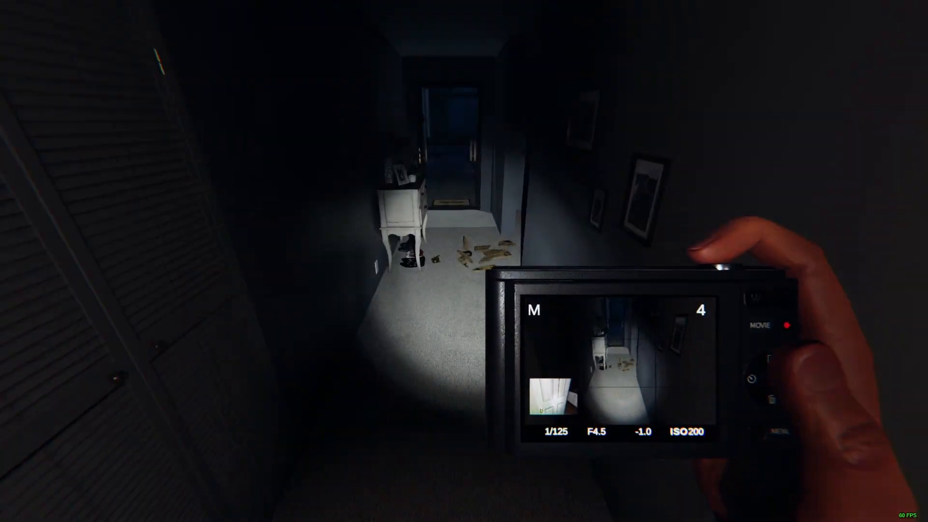
pyautogui.moveTo(465, 261)
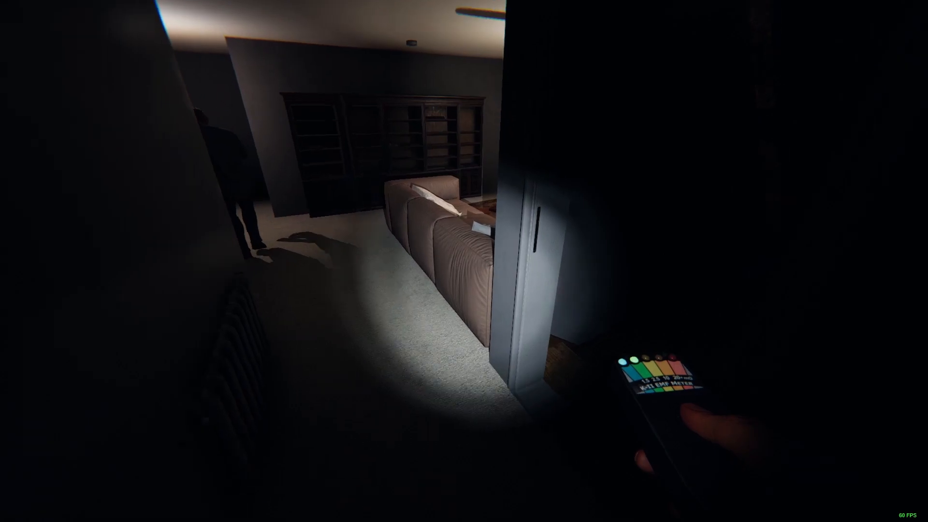
pyautogui.moveTo(464, 262)
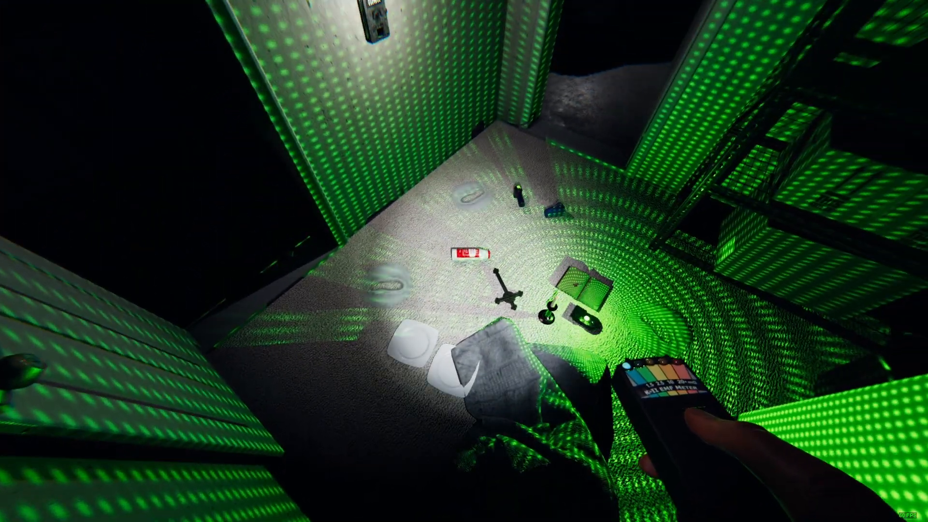
pyautogui.moveTo(465, 261)
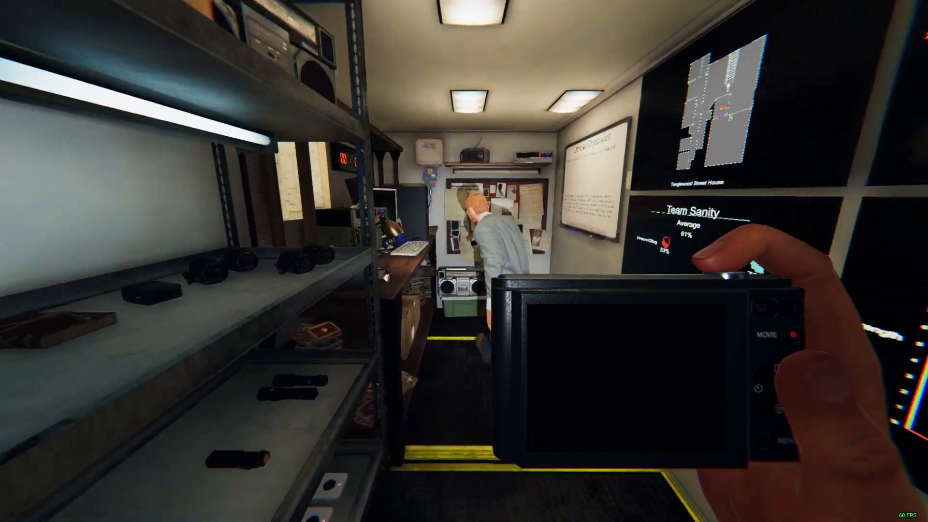
pyautogui.moveTo(464, 261)
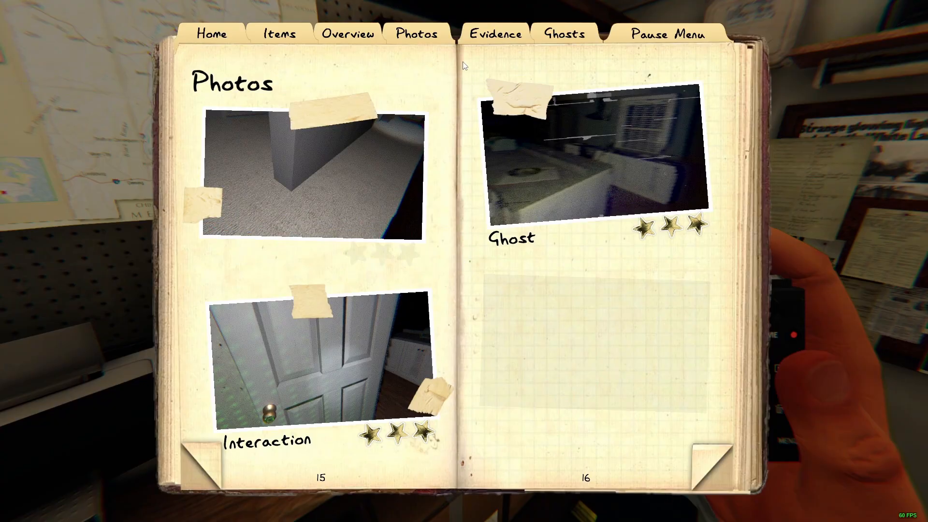
pyautogui.click(495, 34)
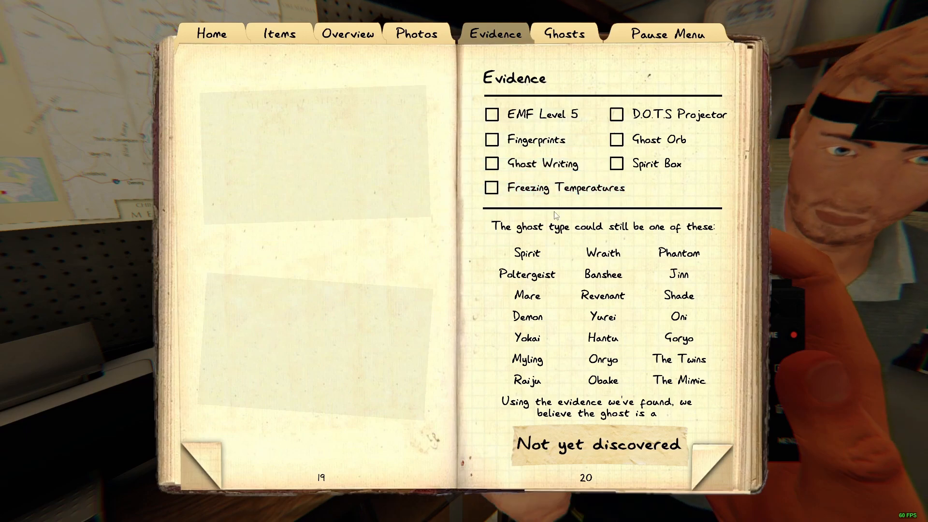
pyautogui.click(616, 139)
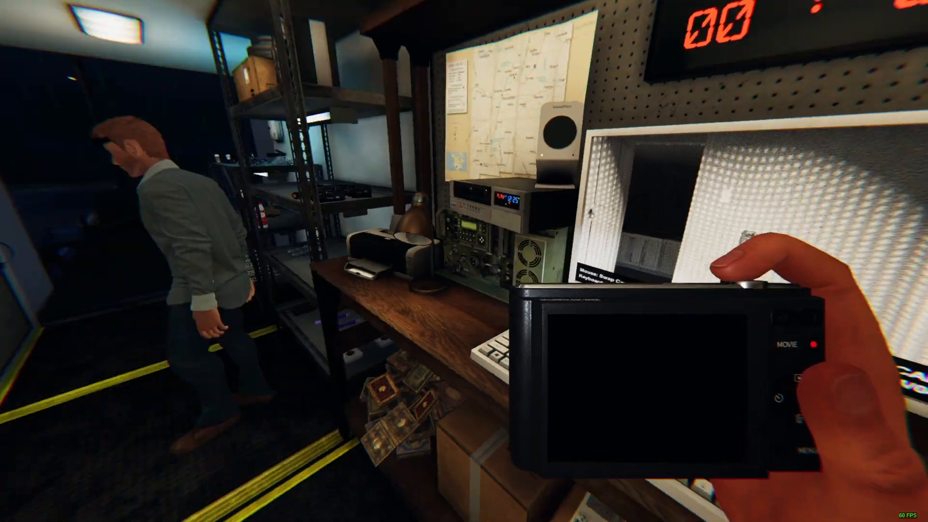
pyautogui.moveTo(464, 261)
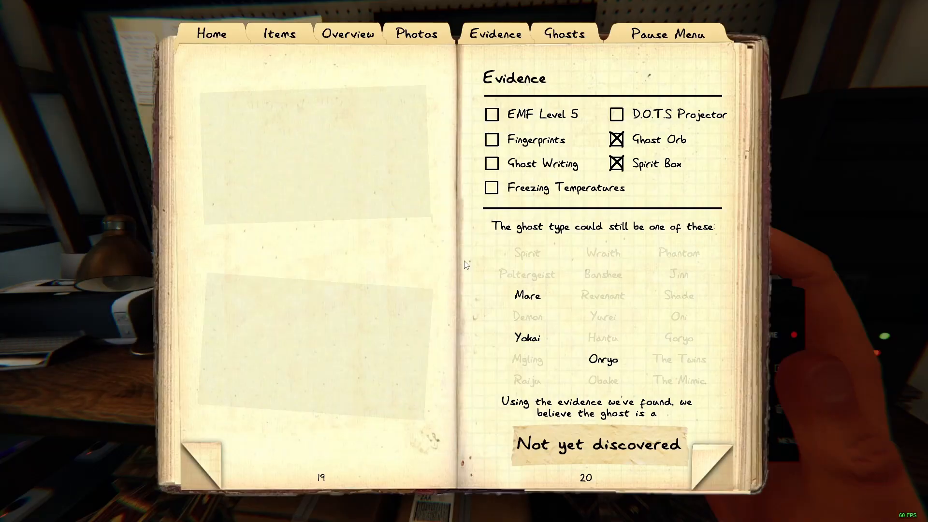
pyautogui.click(617, 114)
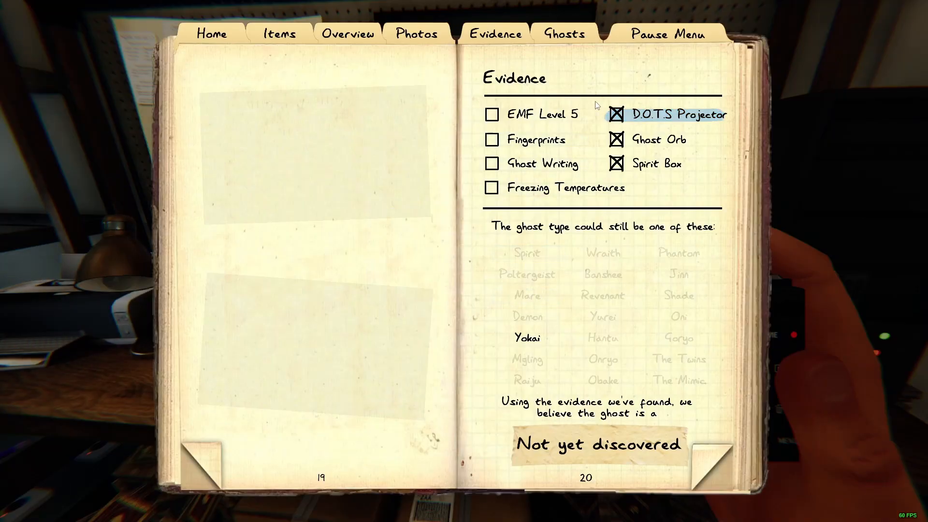
pyautogui.click(526, 296)
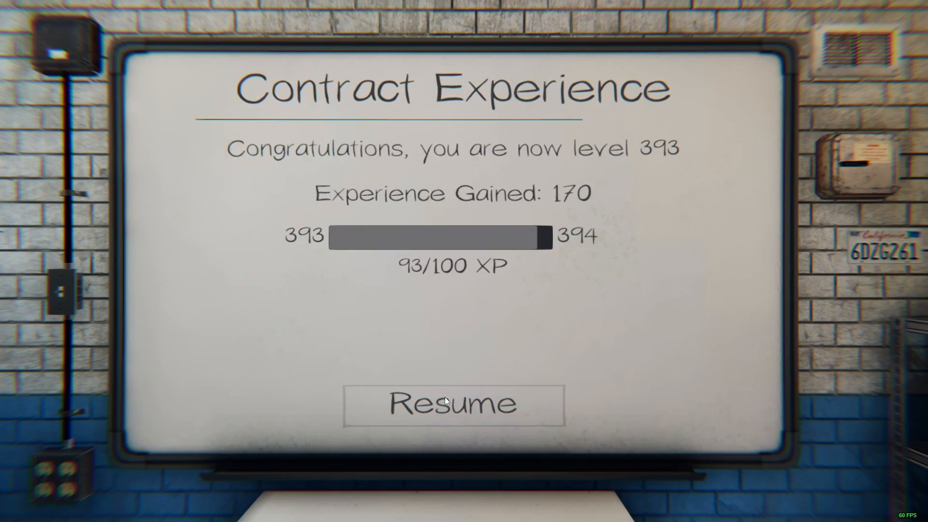
pyautogui.click(453, 406)
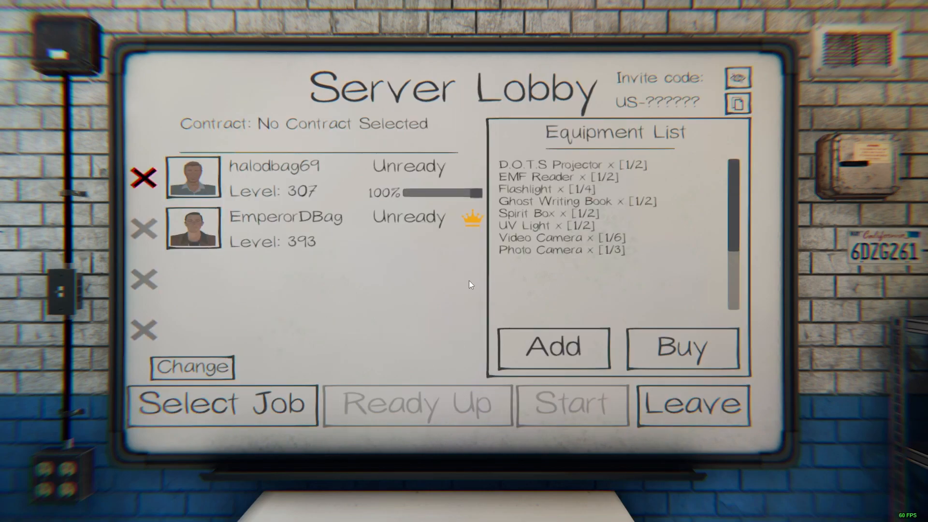